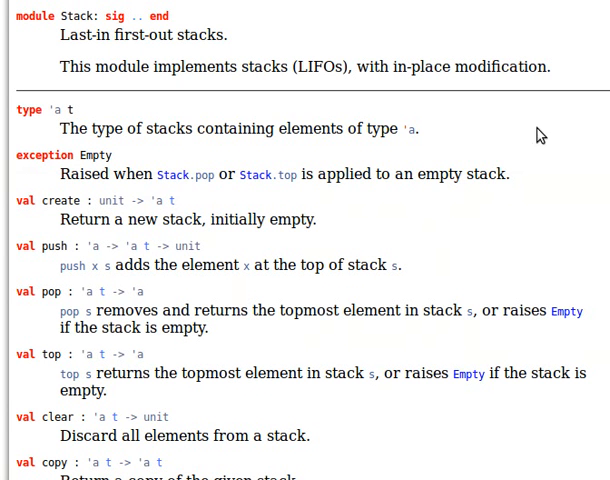
Review the Stack notes and documentation and switch back to the OCaml toplevel session.
scroll("up", 3)
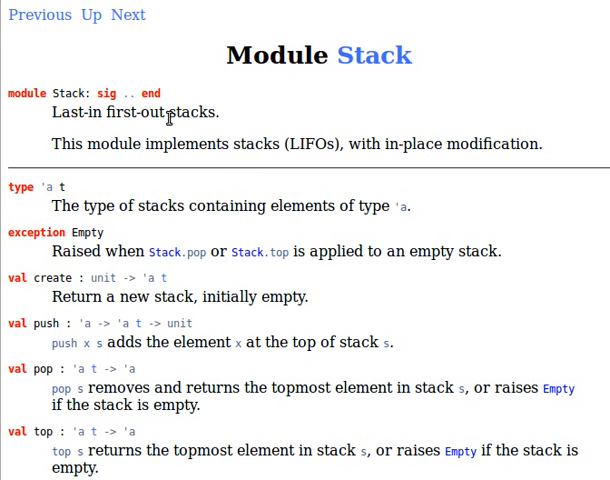
scroll("down", 3)
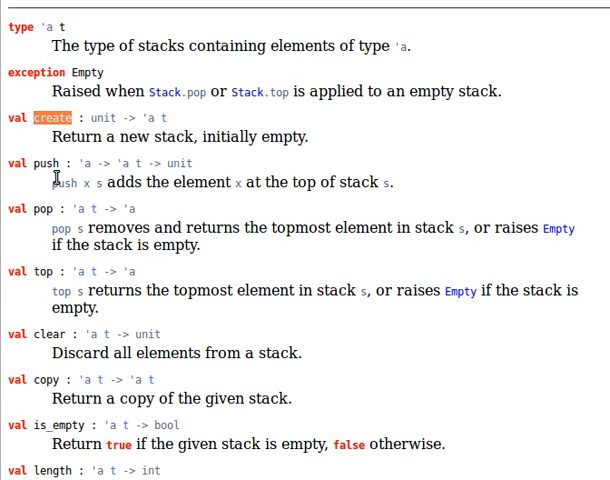
left_click(48, 164)
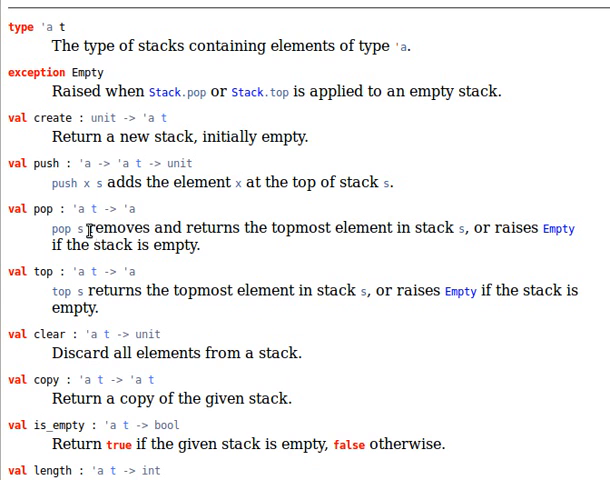
mouse_move(278, 228)
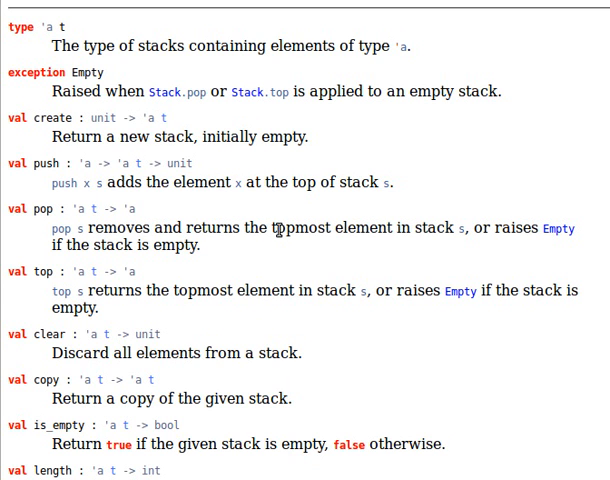
mouse_move(410, 228)
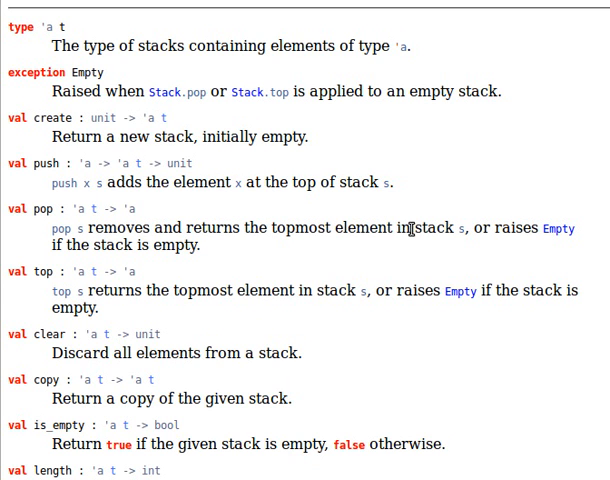
mouse_move(262, 228)
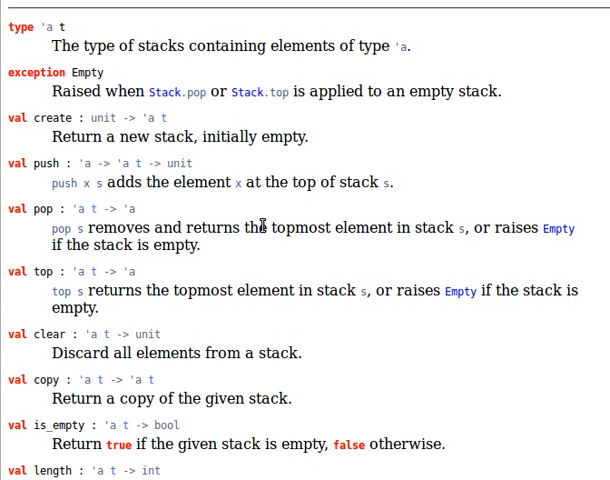
mouse_move(36, 208)
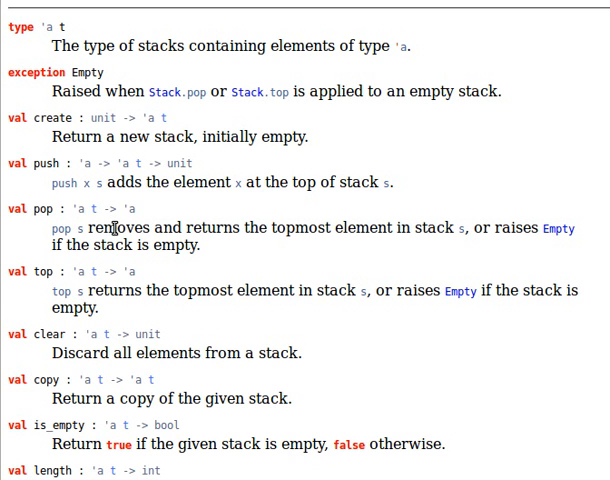
mouse_move(202, 292)
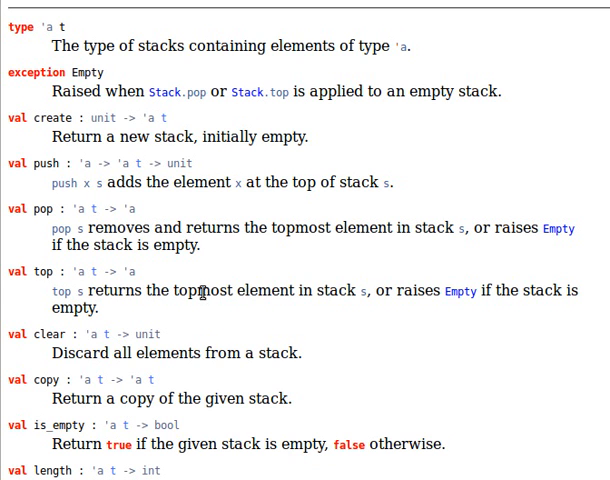
mouse_move(218, 290)
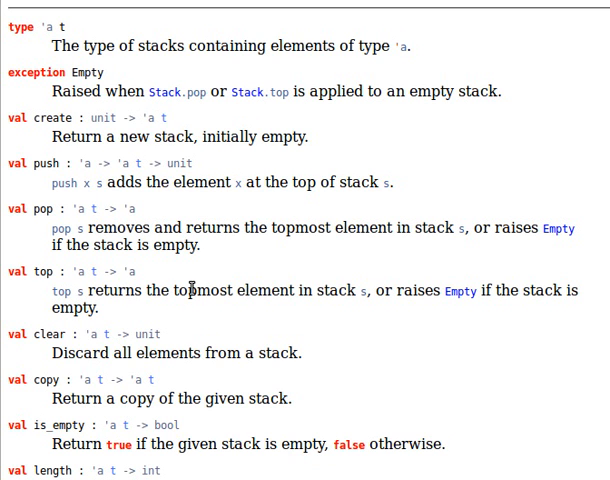
mouse_move(296, 6)
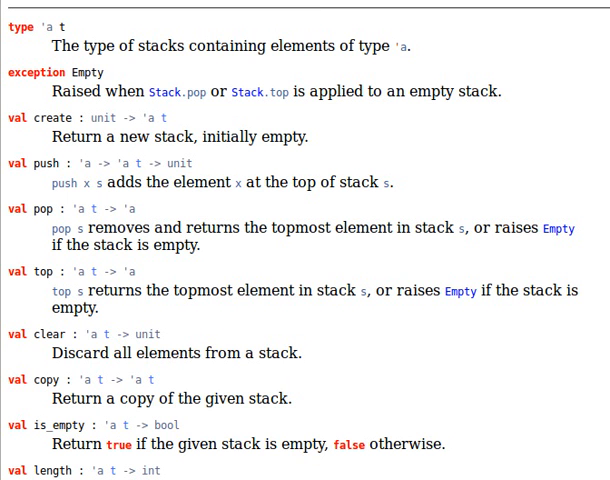
scroll("down", 3)
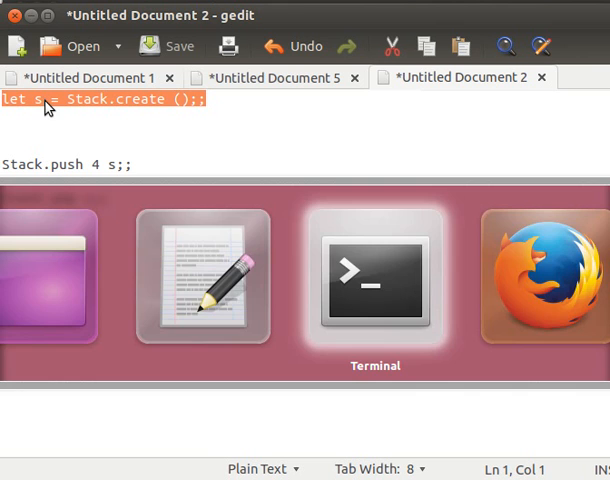
left_click(372, 280)
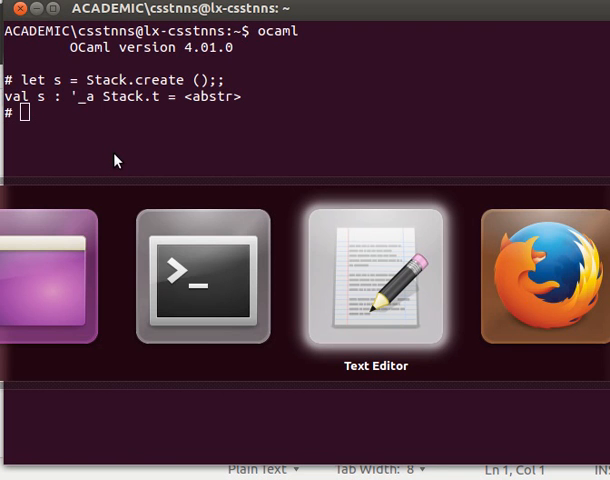
left_click(376, 276)
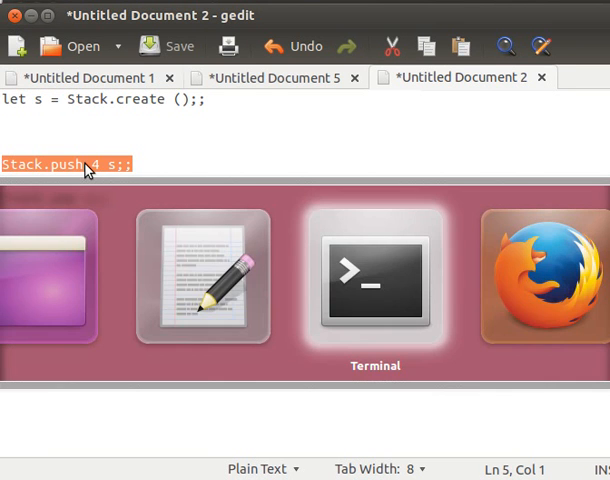
left_click(374, 280)
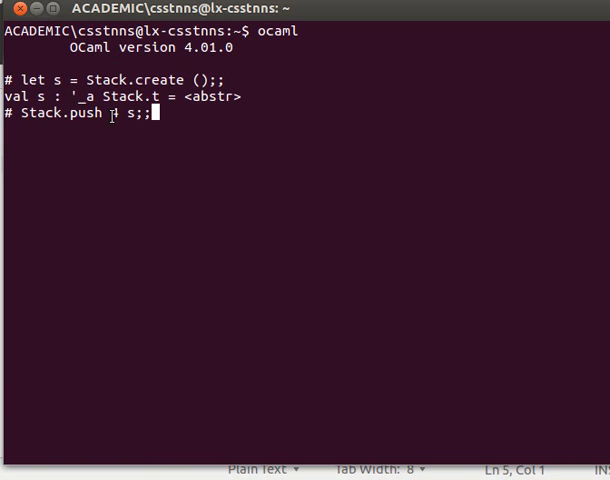
Push 4, 5, 6 and 7 onto stack s with Stack.push.
type("4")
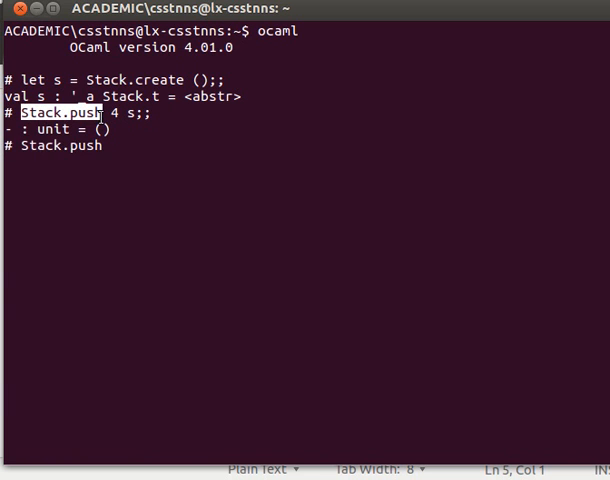
type("5 s;;")
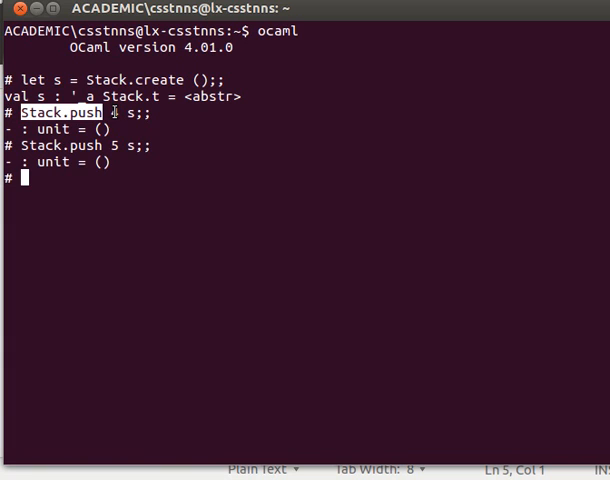
type("Stack.push 6 s;;")
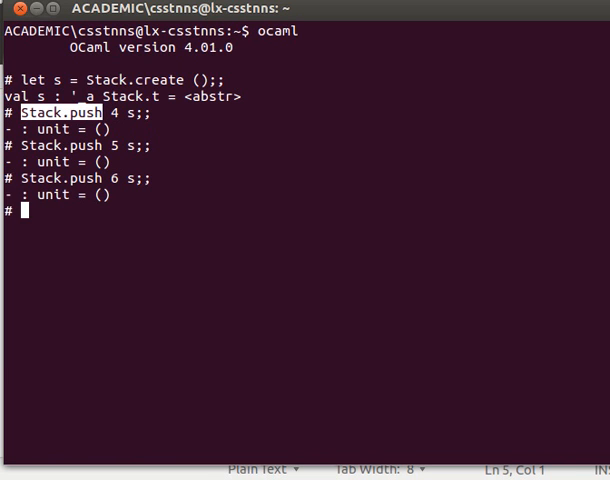
type("Stack.push")
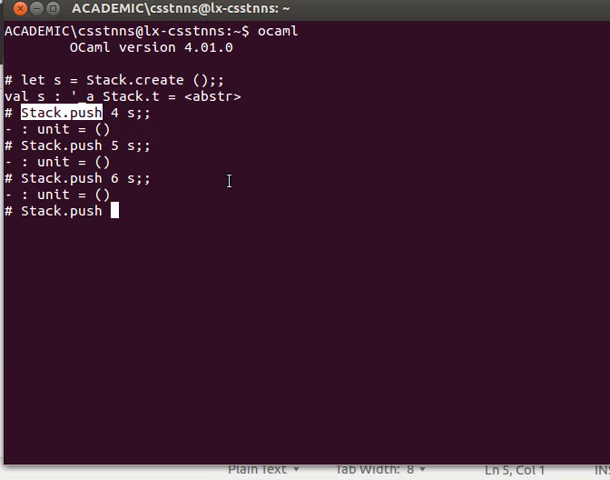
type("7 s;")
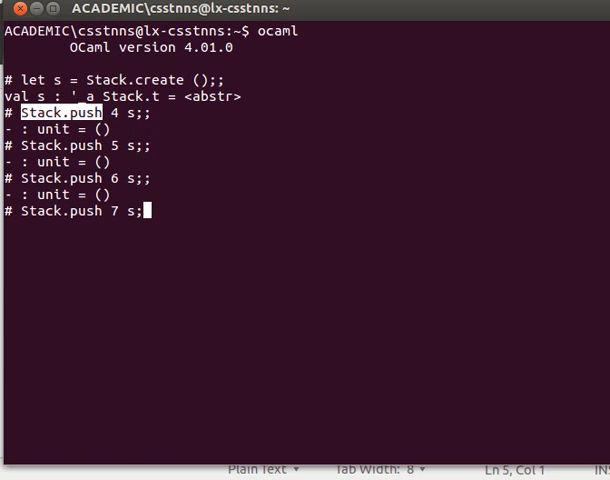
key("Return")
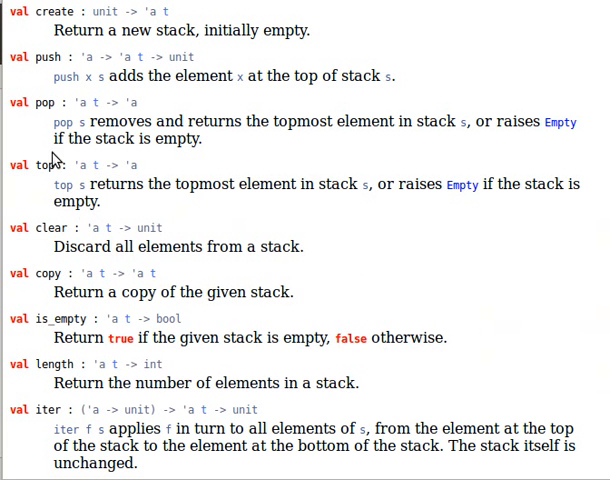
mouse_move(116, 276)
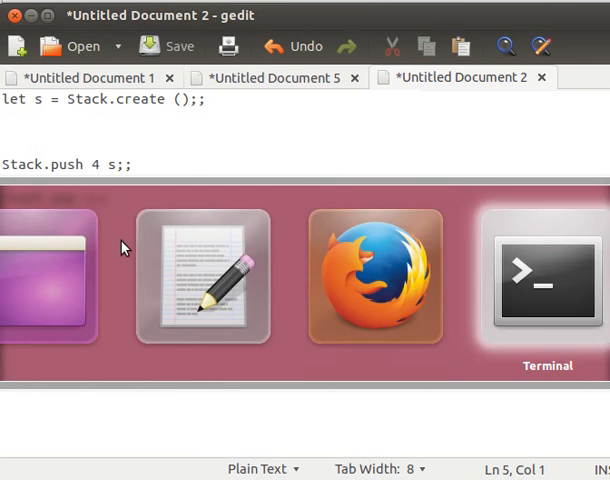
Evaluate Stack.top s;;, which returns 7.
left_click(546, 276)
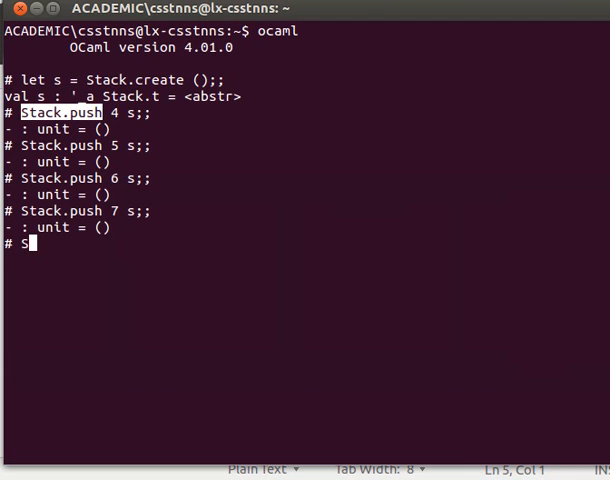
type("tack.to")
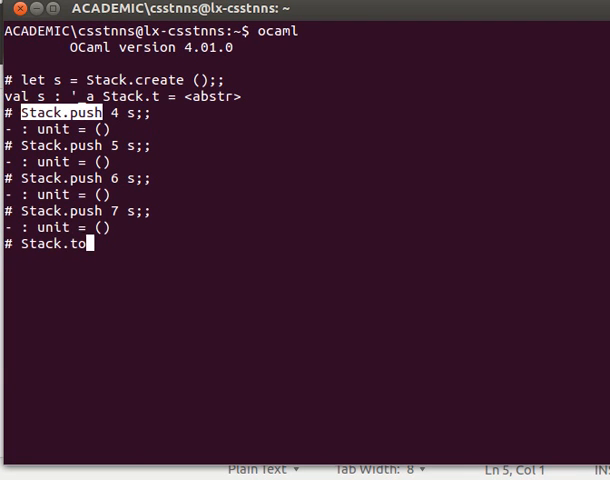
type("p s;;")
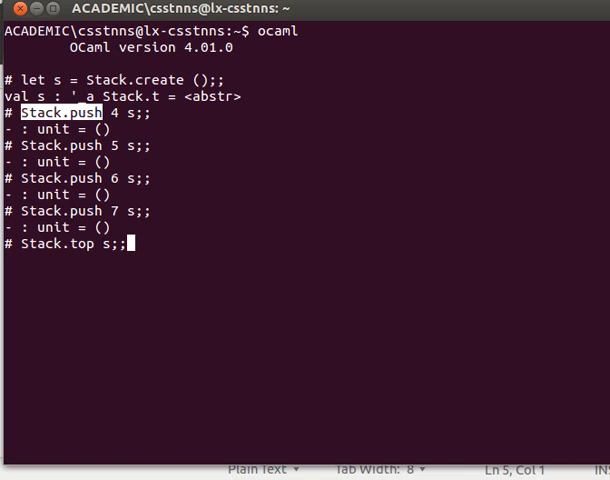
key("Return")
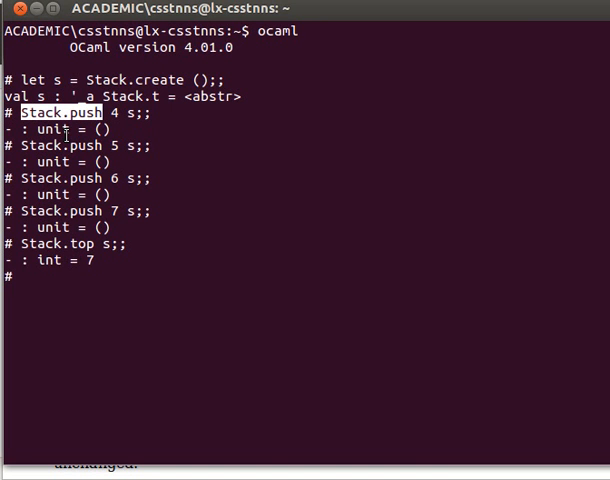
Attempt int k = Stack.pop s;;, get an error, and retry with a bare let.
type("int k =")
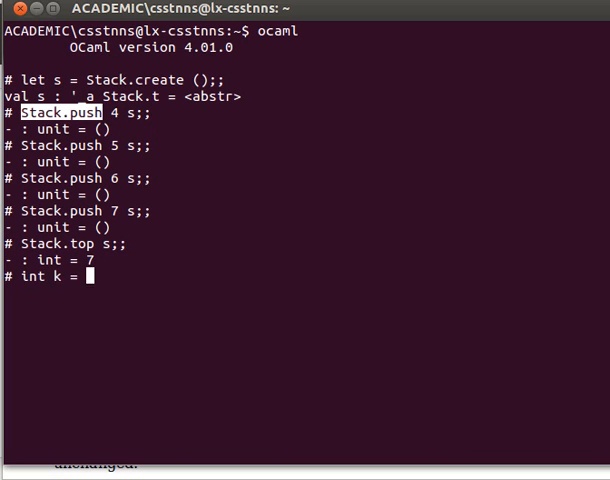
type("Stack.p")
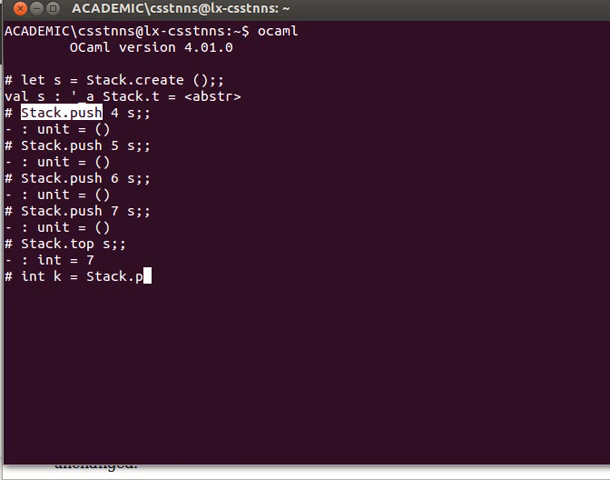
type("op s")
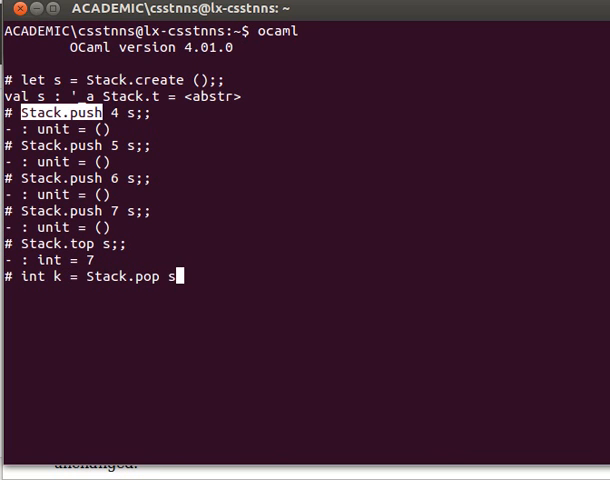
key("Return")
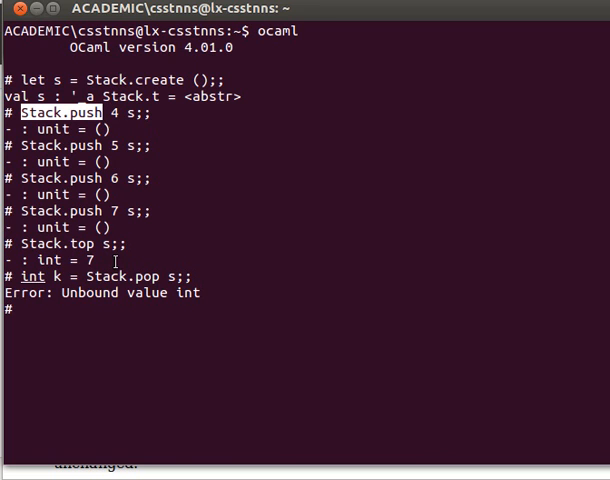
type("let int k = Stack.pop s;;")
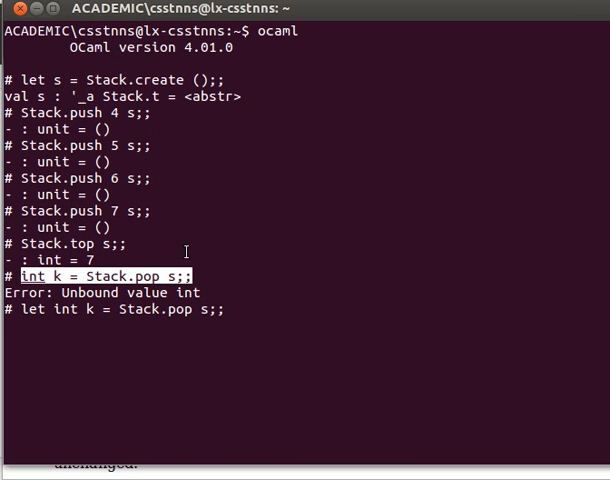
key("Return")
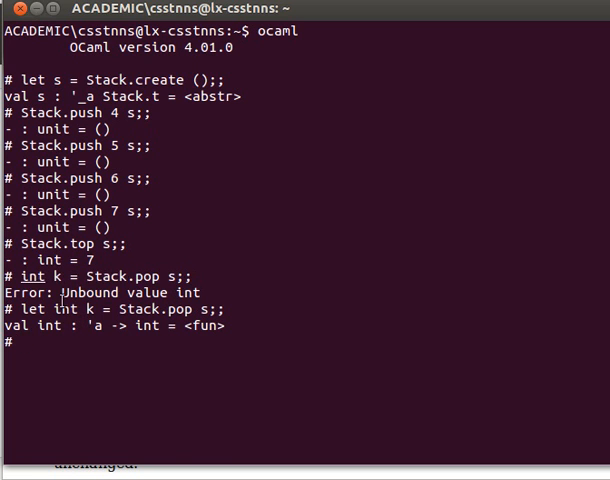
Evaluate let k = Stack.pop s;;, binding k to 7.
type("let")
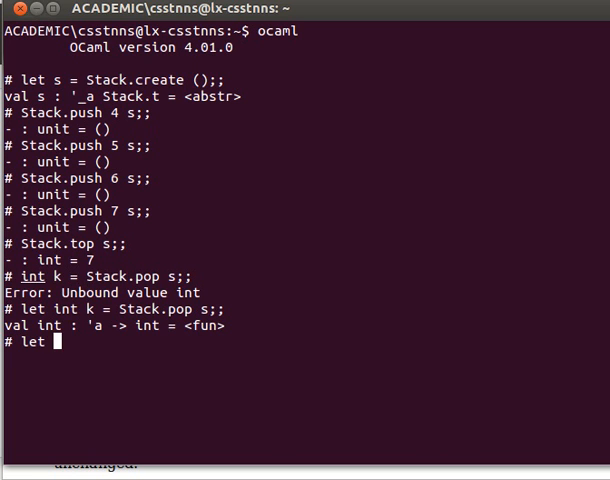
type("k")
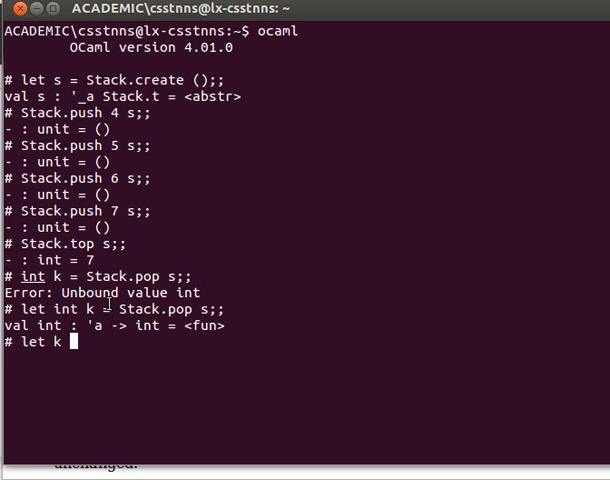
double_click(136, 310)
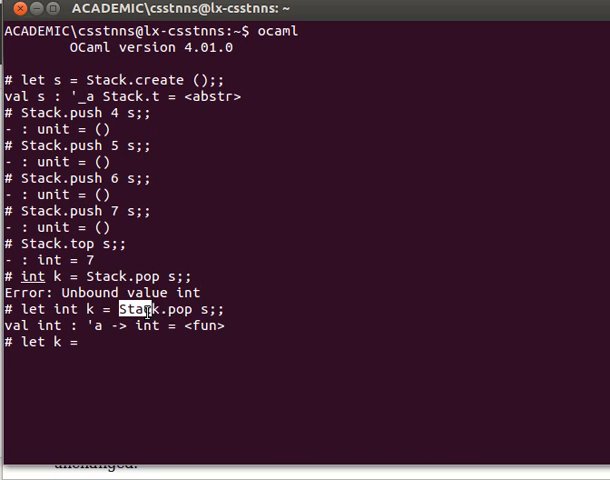
key("Return")
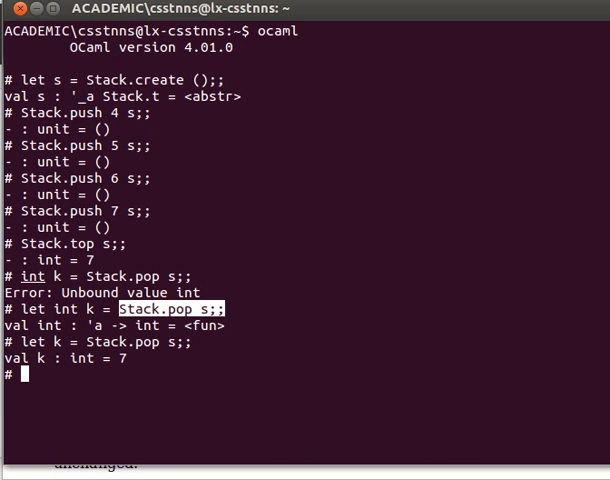
mouse_move(128, 226)
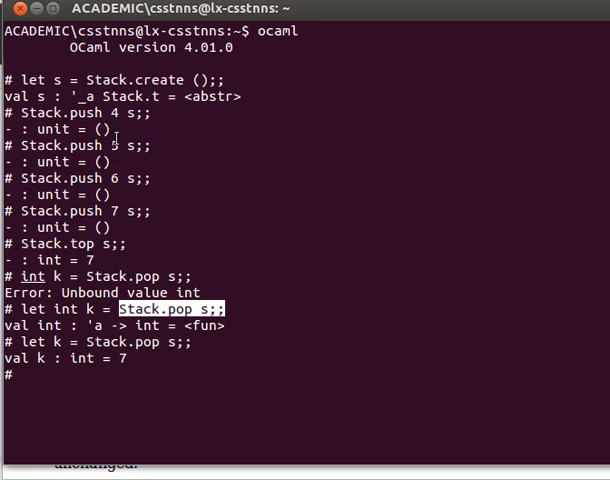
mouse_move(140, 198)
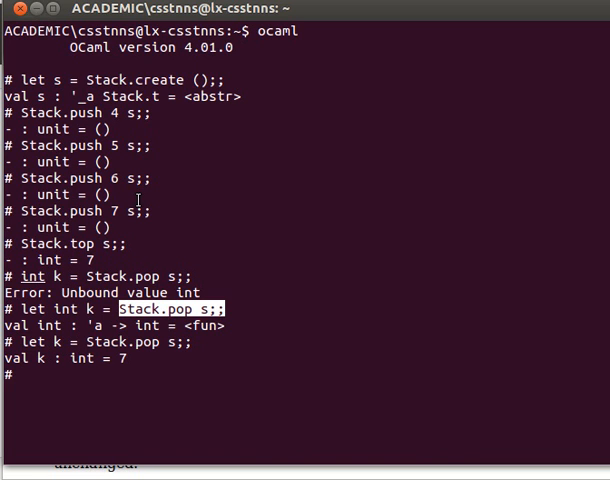
type("Sta")
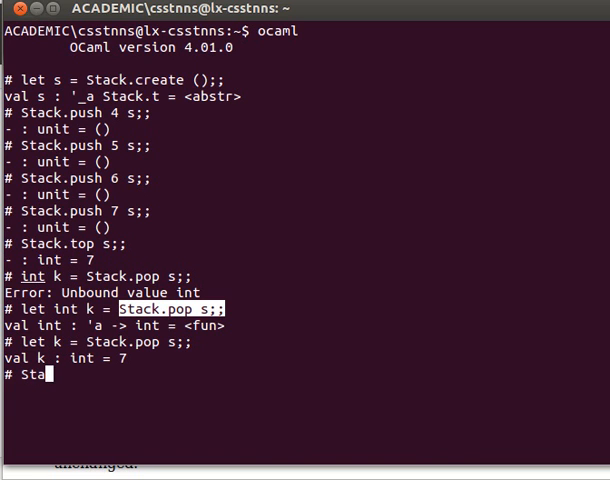
Evaluate Stack.length s (returns 3) and then s itself, shown as an abstract Stack.t.
type("ck.length")
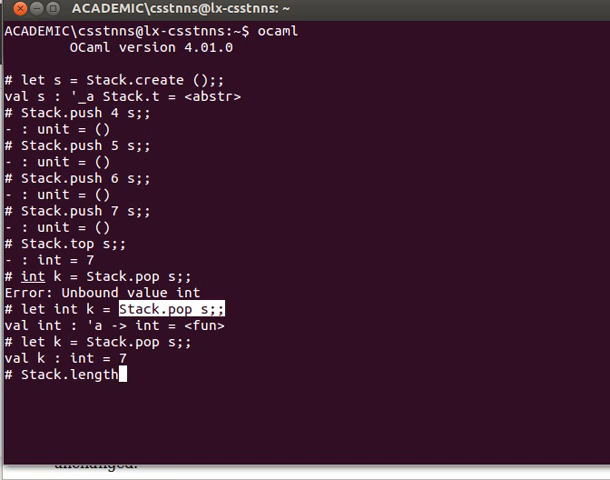
key("Return")
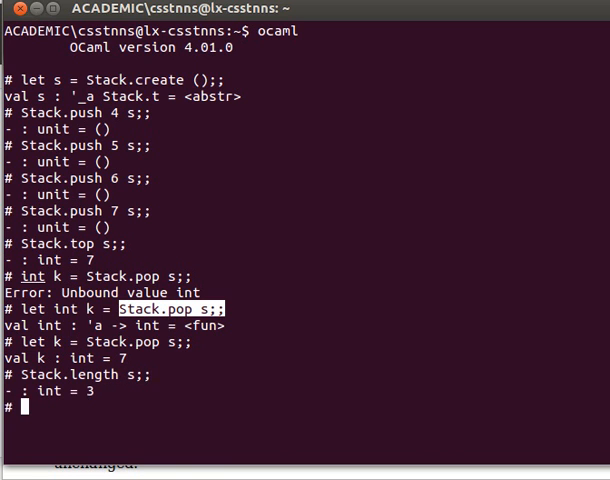
type("s;;")
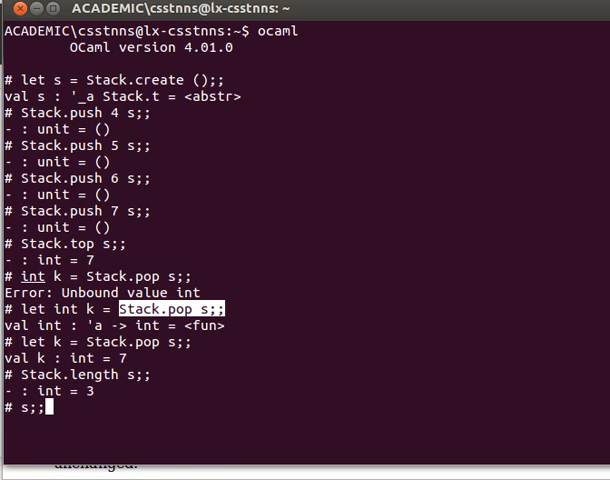
key("Return")
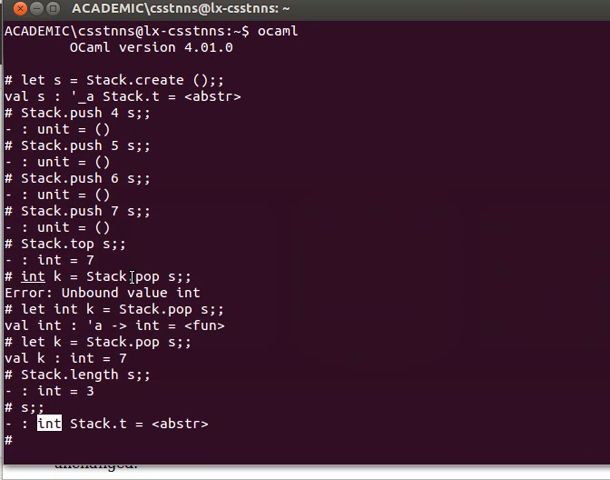
Enter let e = Stack.is_empty s to bind e to the emptiness test (false).
type("let")
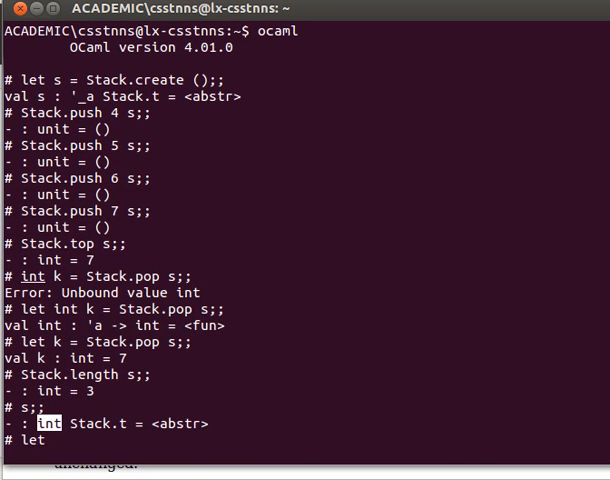
type("e =")
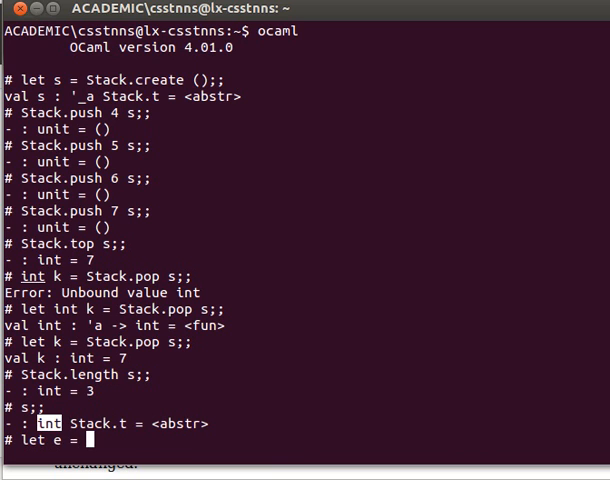
type("Stack")
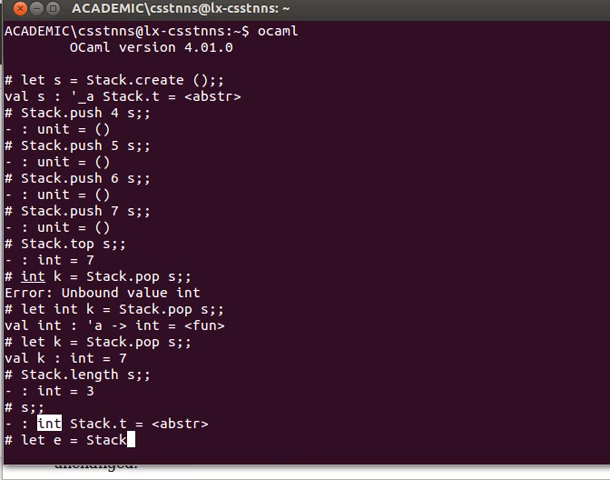
type(".is")
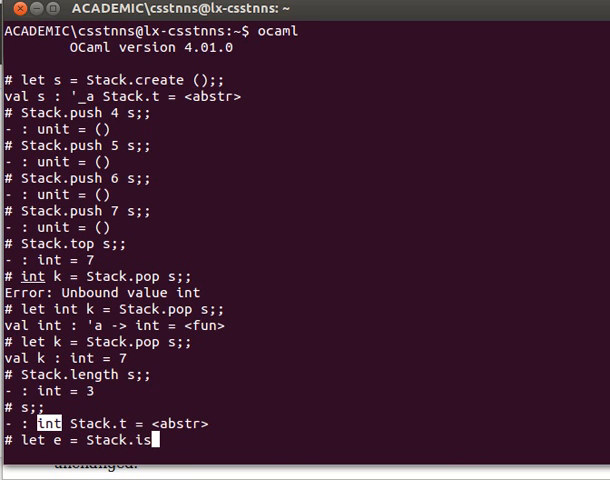
type("_empy")
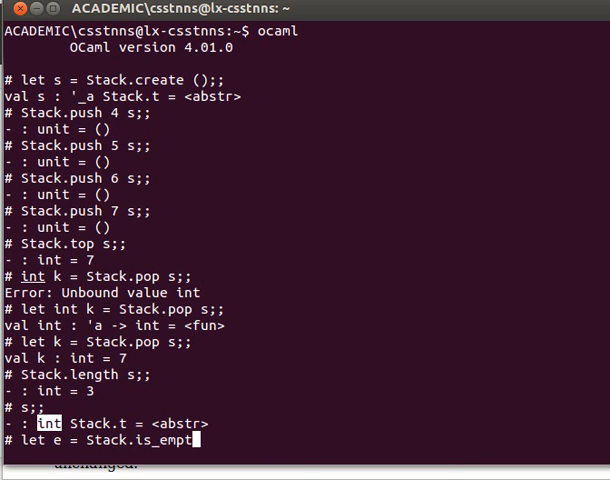
type("y")
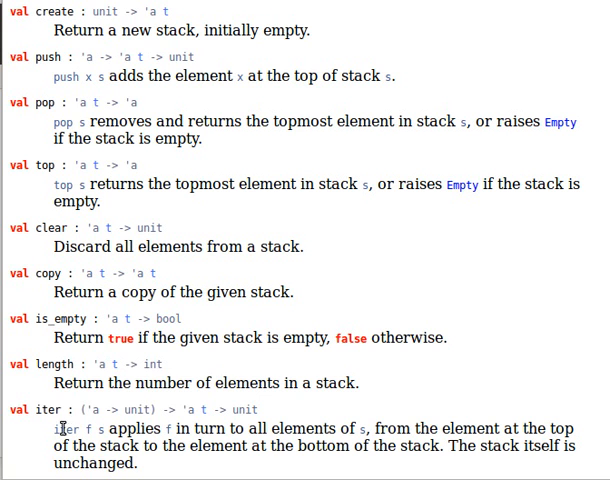
mouse_move(36, 308)
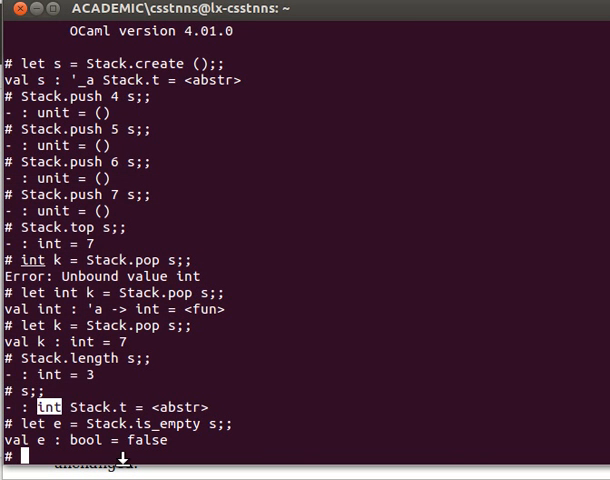
Run Stack.iter (fun c -> print_int c; print_newline ()) s;;, printing 6, 5 and 4.
type("Stac")
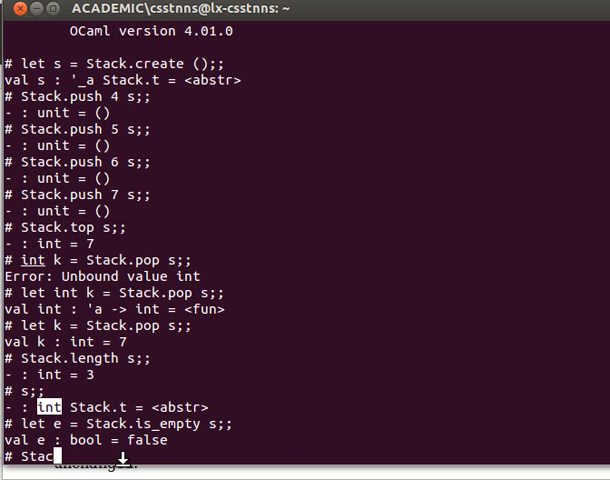
type("Stack.iter (")
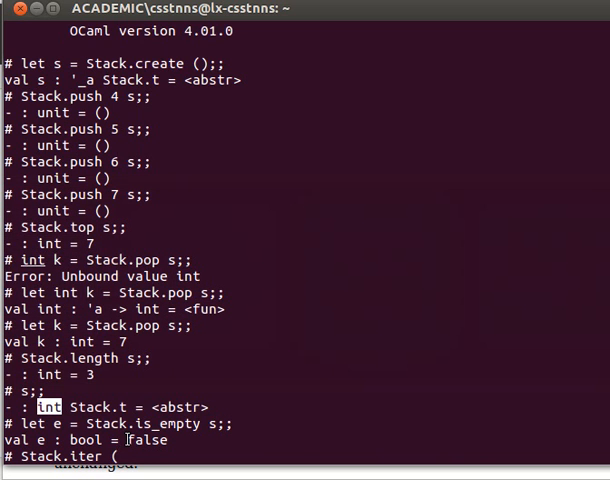
type("fun")
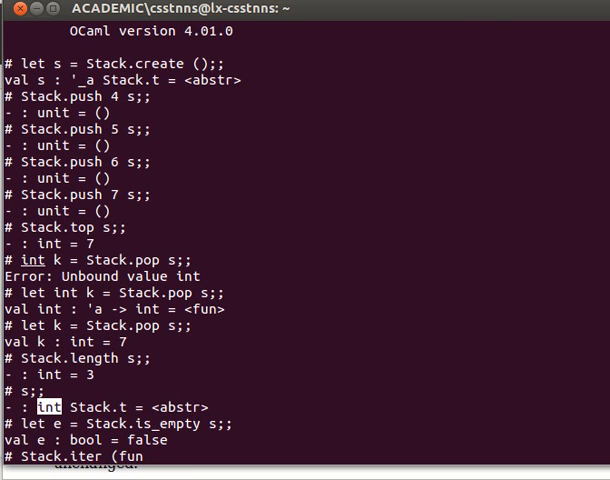
scroll("down", 3)
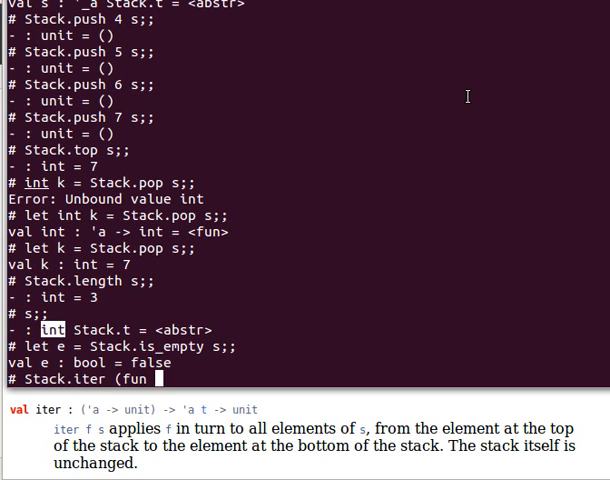
type("c ->")
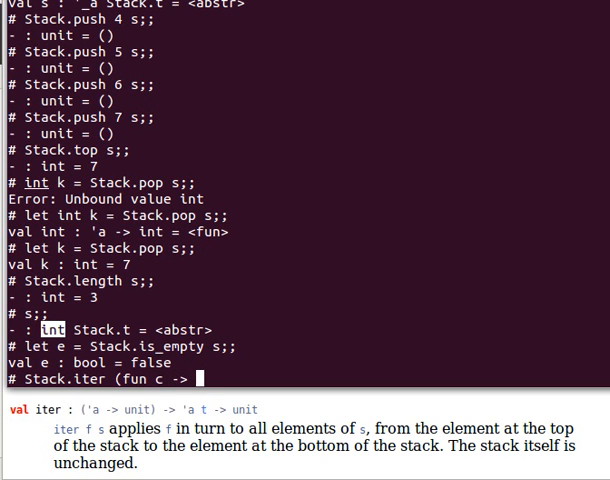
type("print_")
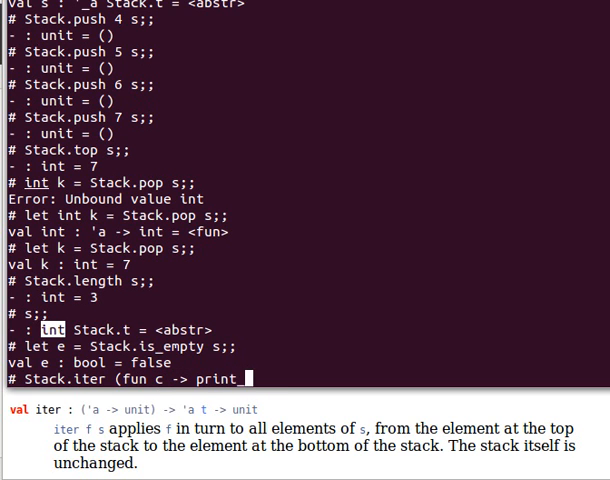
type("_int c")
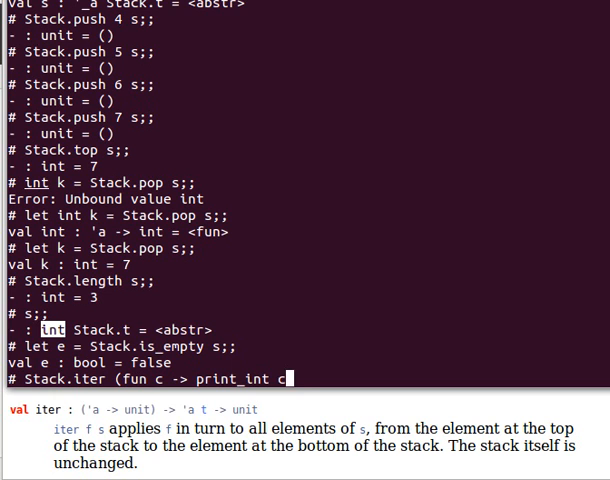
type("; print")
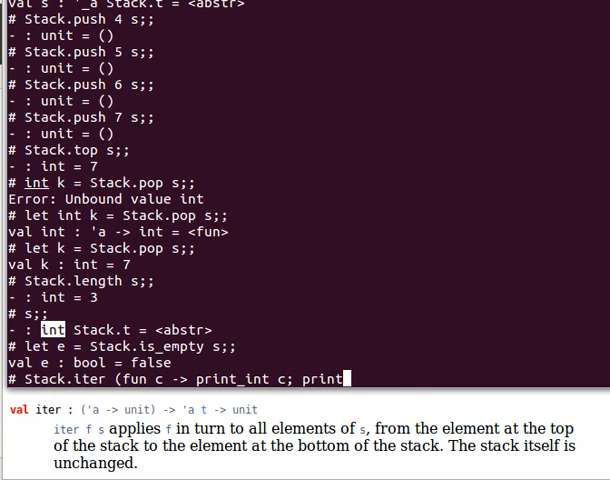
type("_newline")
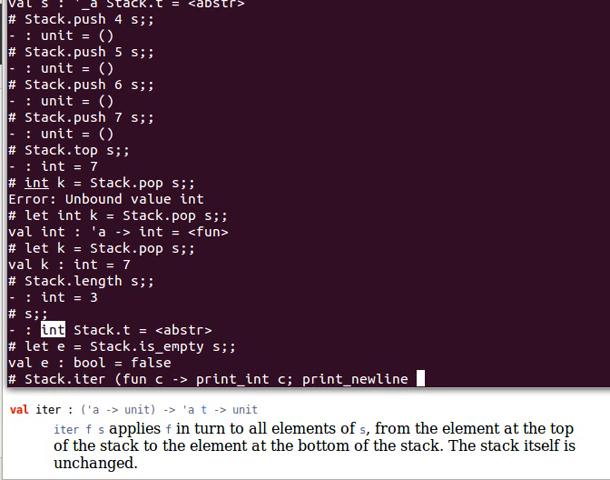
type("())")
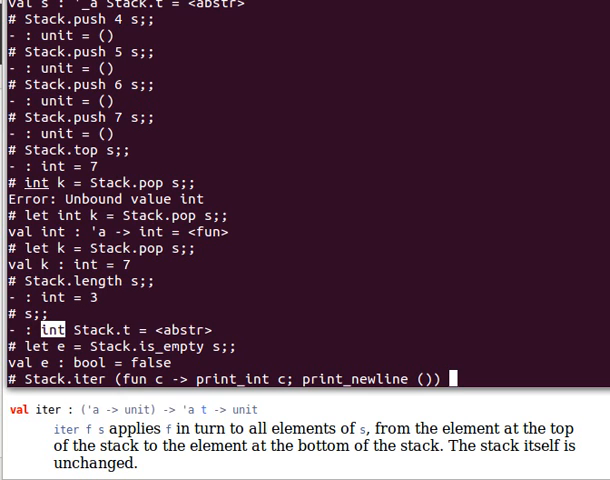
key("Return")
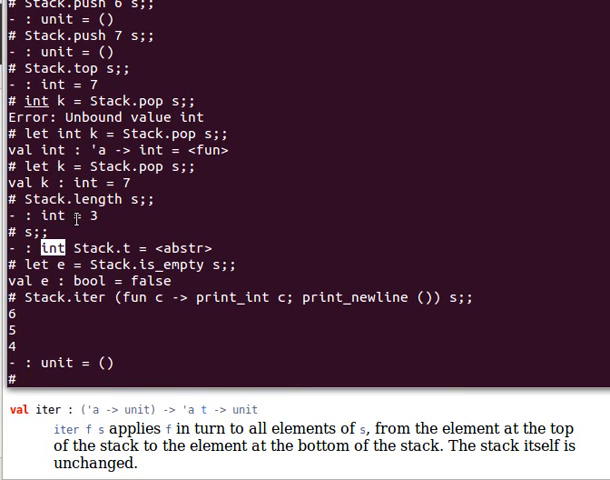
scroll("up", 3)
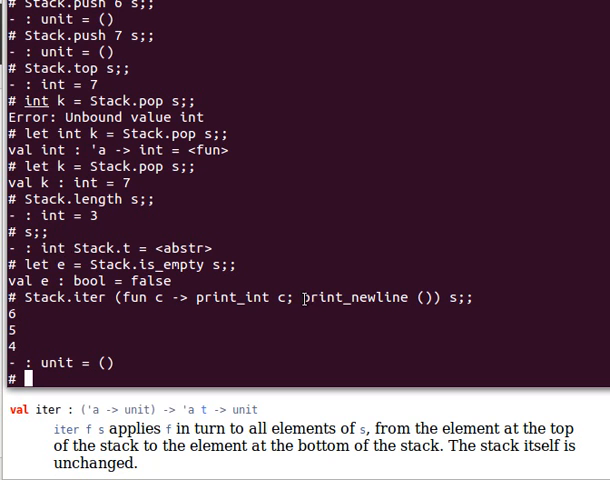
double_click(364, 296)
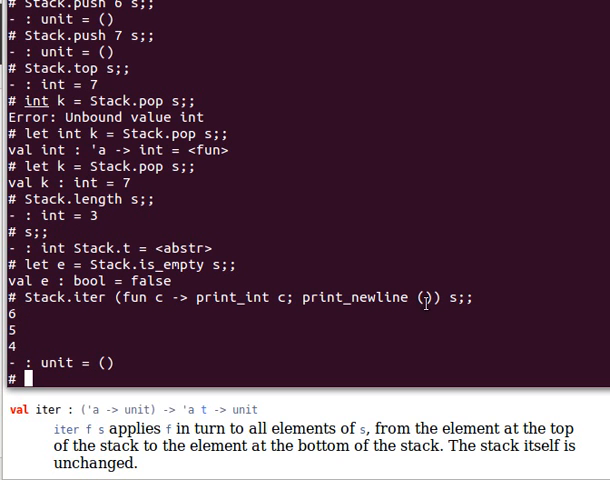
Evaluate let cp = Stack.copy s;; to bind cp to a copy of the stack.
type("let")
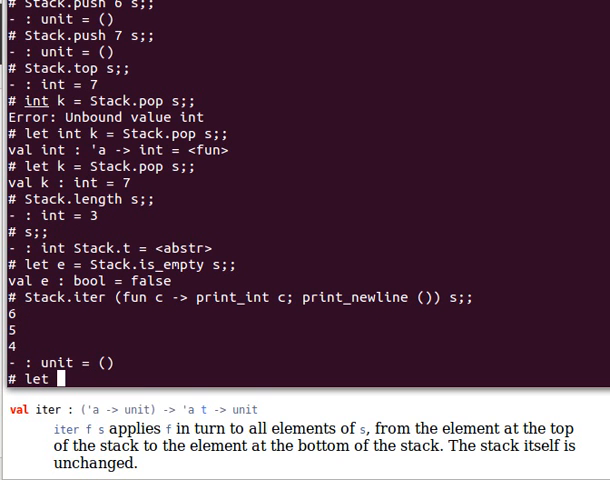
type("c")
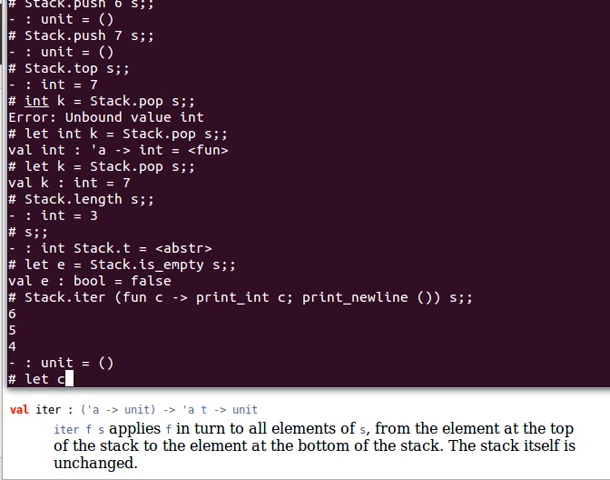
type("p =")
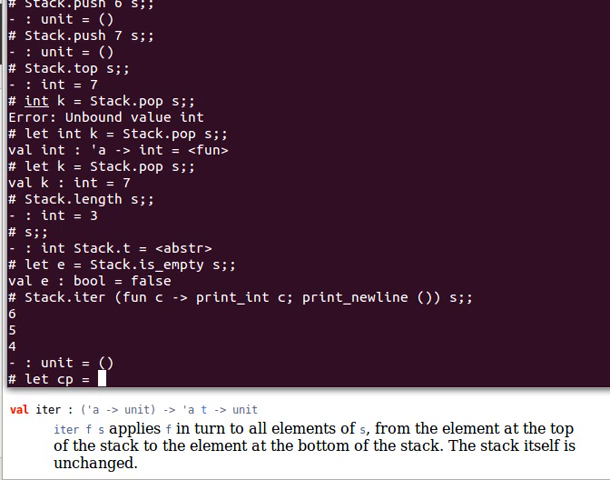
type("Stack.c")
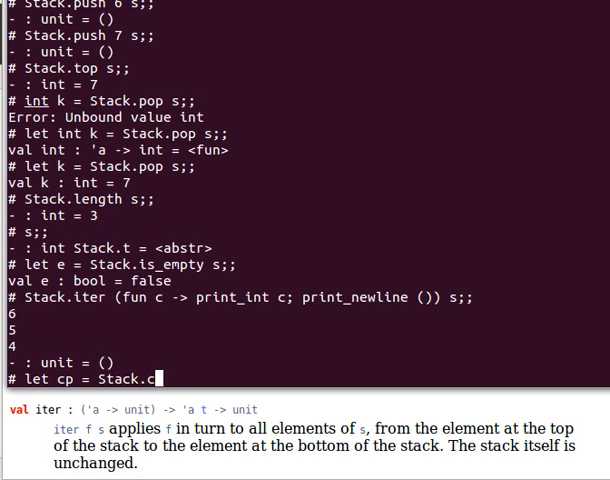
type("opy s;")
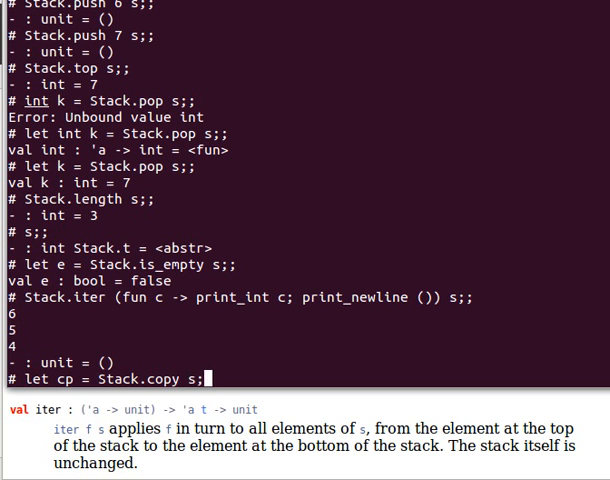
key("Return")
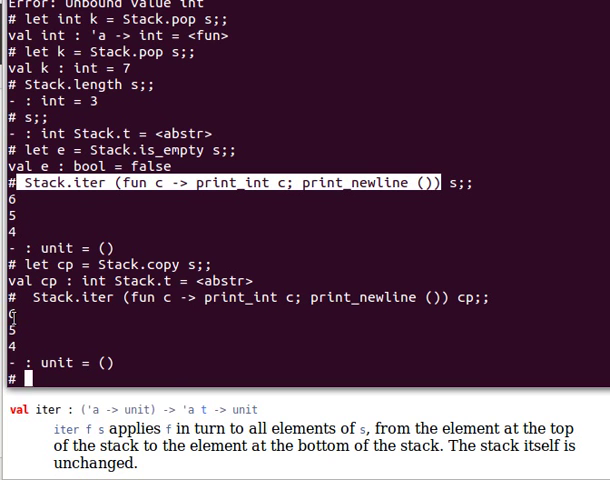
mouse_move(450, 230)
type("Stack.top s;;")
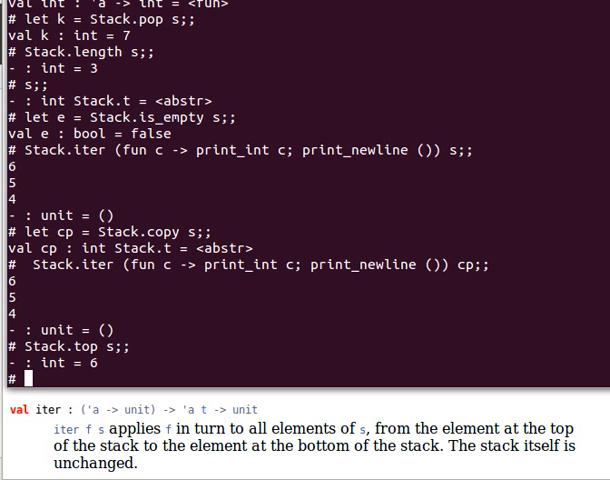
Rerun the Stack.iter print on cp (6, 5, 4) and enter Stack.clear s.
double_click(62, 264)
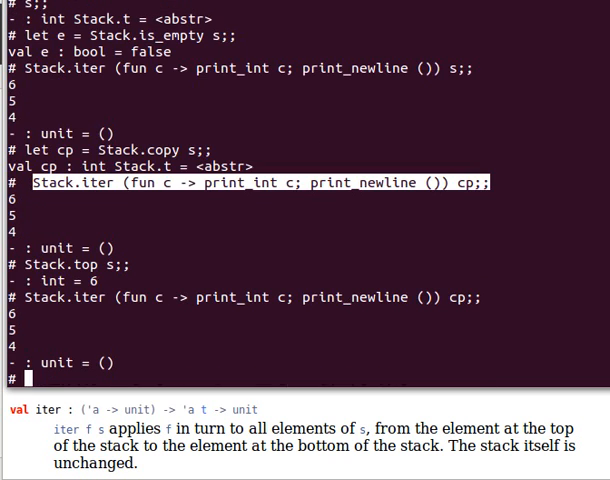
mouse_move(148, 328)
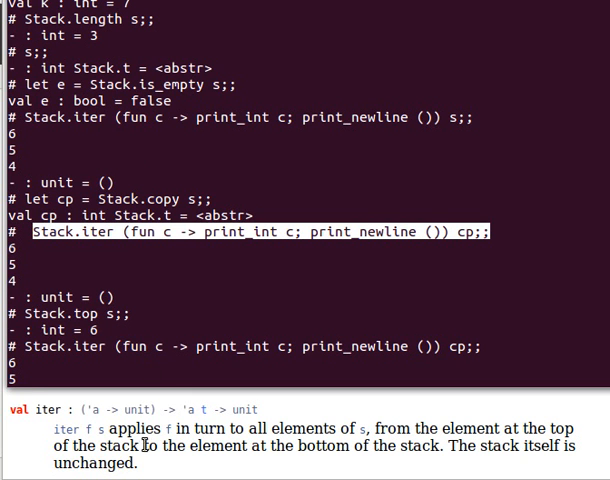
mouse_move(164, 408)
type("Stack")
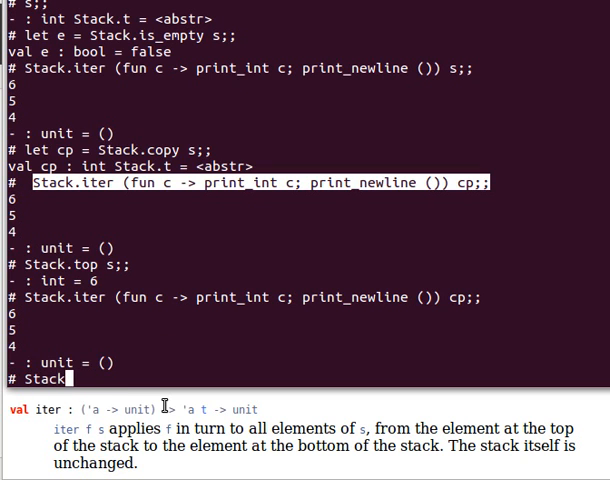
type(".clear s")
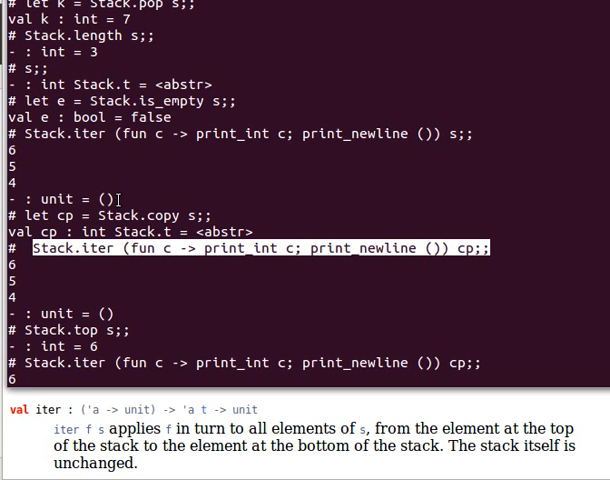
scroll("up", 3)
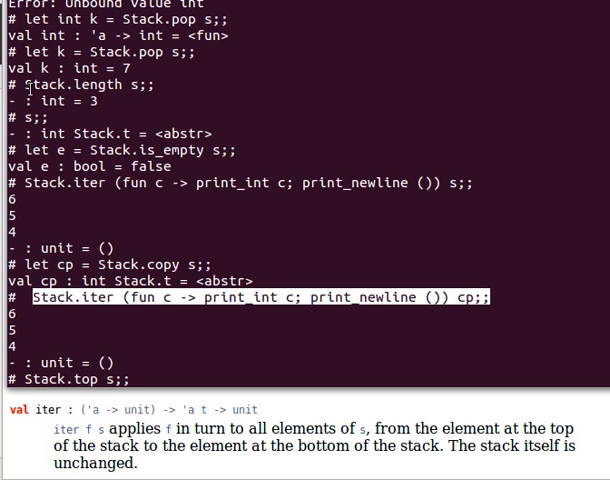